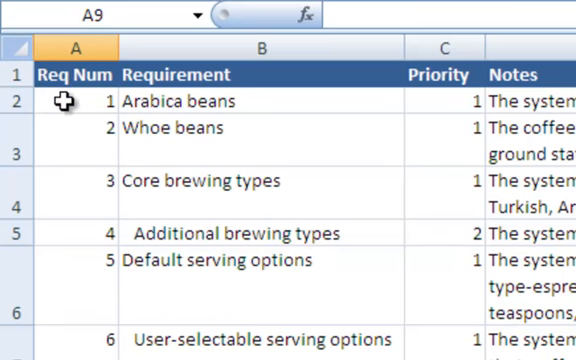
pyautogui.moveTo(62, 78)
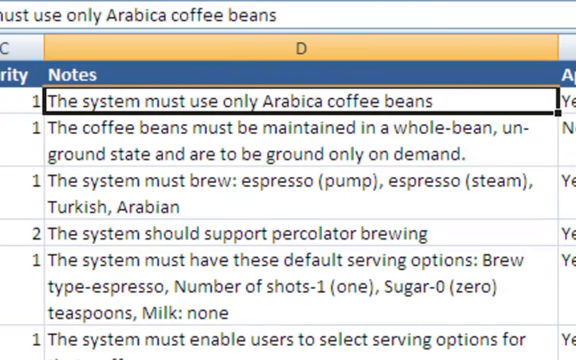
# - Review the workbook's ZUG Factor column and the first requirement's notes in Excel
pyautogui.hscroll(3)
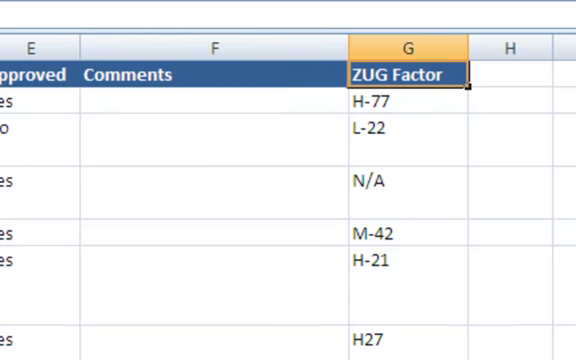
pyautogui.click(404, 100)
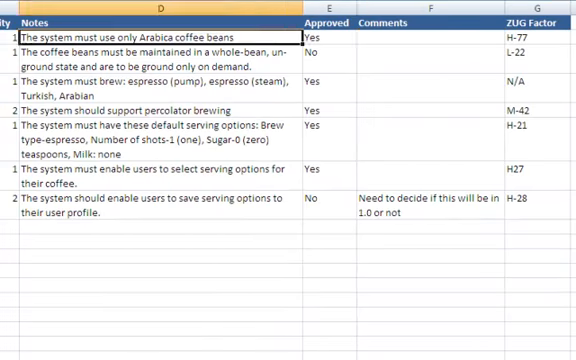
pyautogui.click(330, 48)
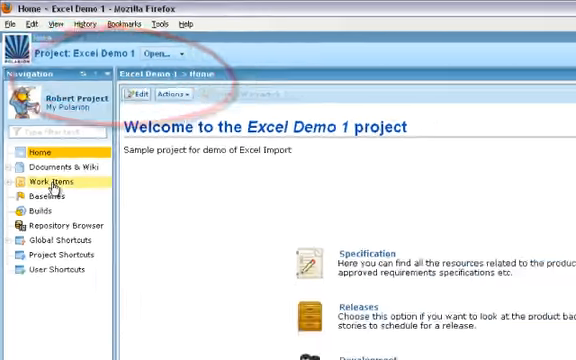
# - Start a Work Items import from the Operations menu and check saved configurations
pyautogui.click(44, 182)
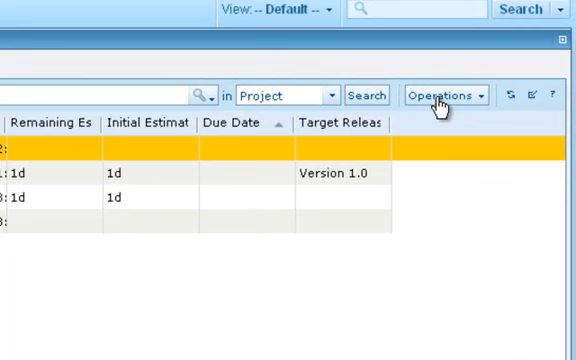
pyautogui.click(444, 94)
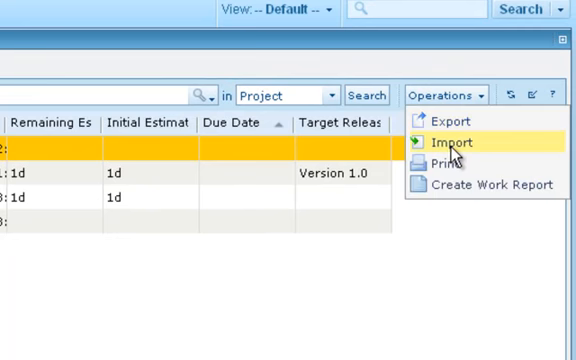
pyautogui.click(454, 140)
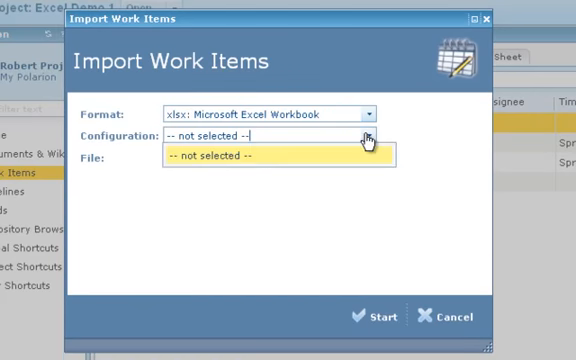
pyautogui.click(368, 136)
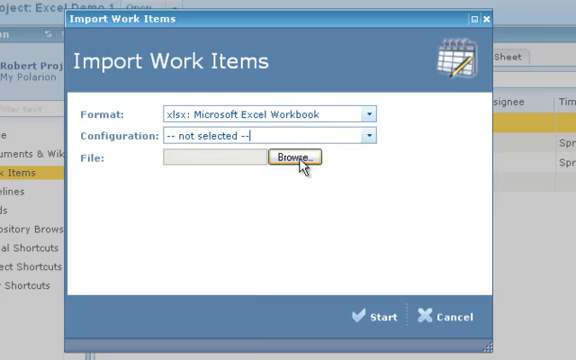
# - Choose Coffee Portal Requirements.xlsx as the import file and start the wizard
pyautogui.click(296, 158)
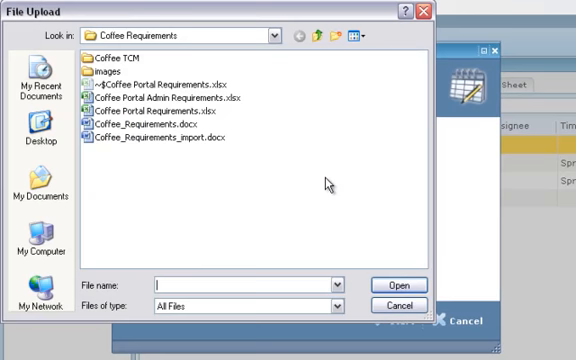
pyautogui.click(164, 108)
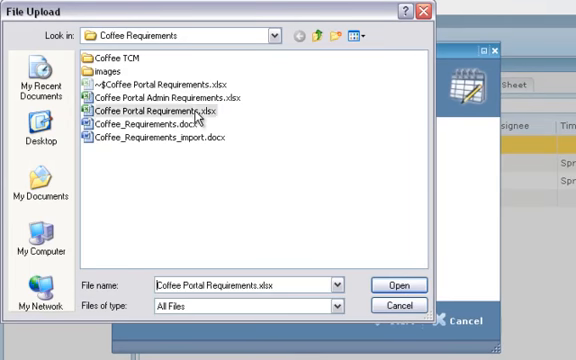
pyautogui.click(400, 284)
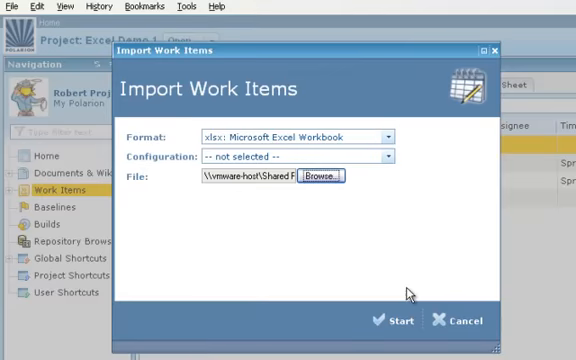
pyautogui.click(396, 320)
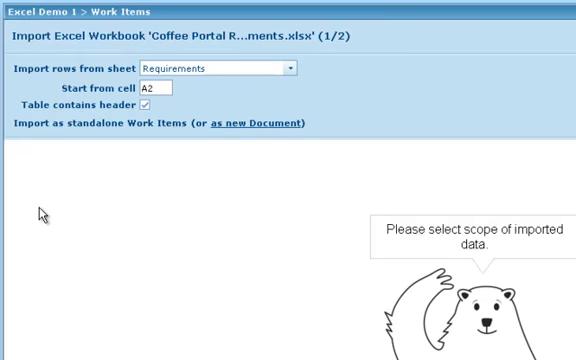
pyautogui.moveTo(292, 76)
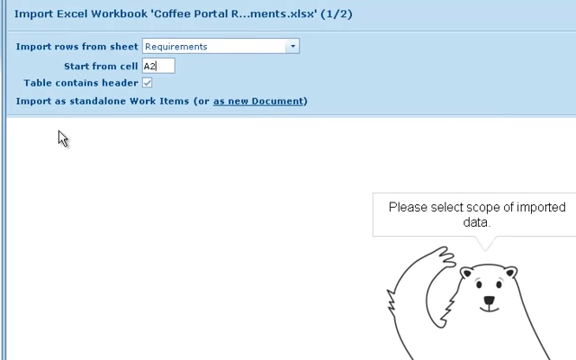
pyautogui.moveTo(192, 134)
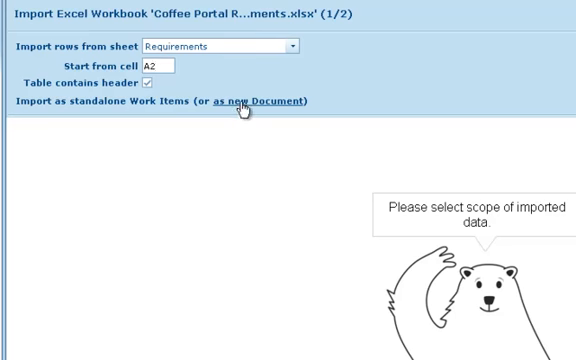
# - Import as a new Specification document named 'Coffe...' and continue to column mapping
pyautogui.click(264, 100)
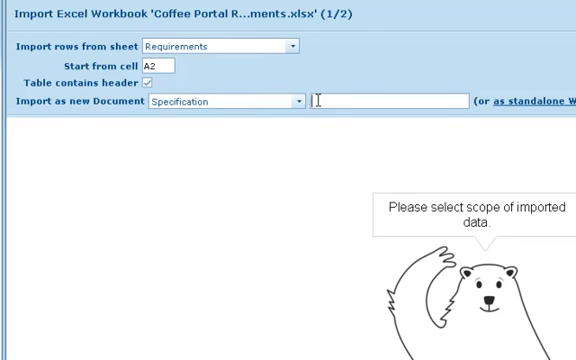
pyautogui.write('Coffee Basic Requirements')
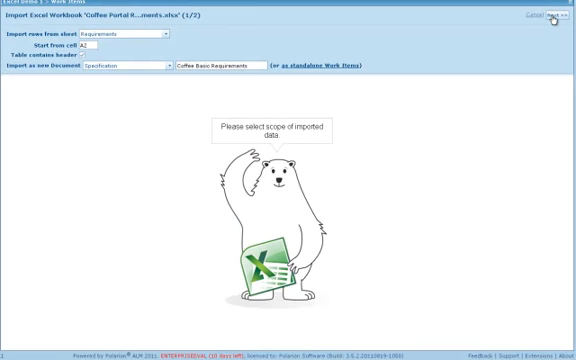
pyautogui.click(540, 16)
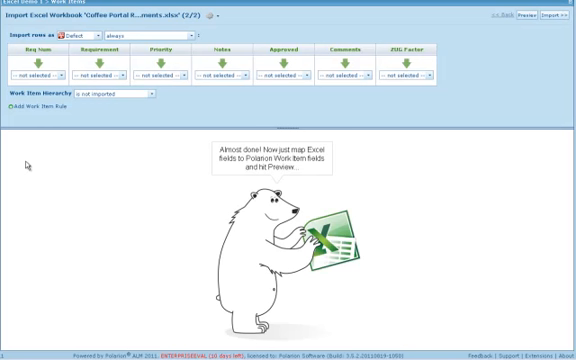
pyautogui.moveTo(166, 100)
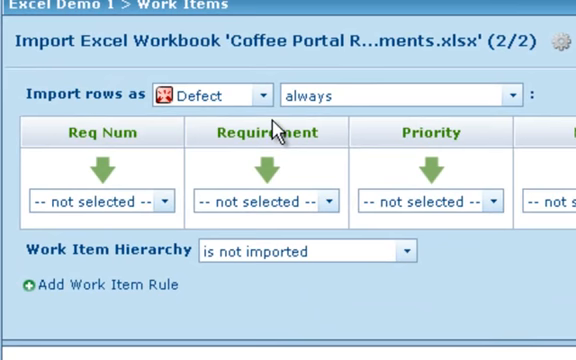
# - Set 'Import rows as' to Requirement instead of Defect
pyautogui.click(262, 96)
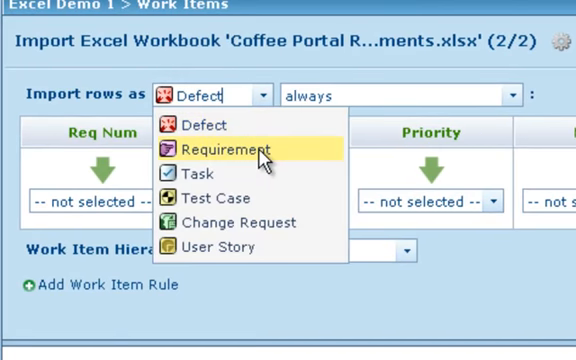
pyautogui.moveTo(224, 152)
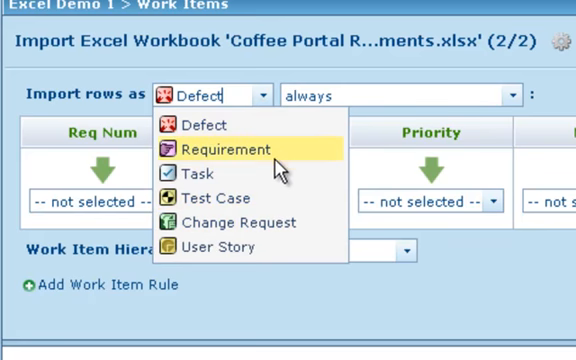
pyautogui.click(230, 148)
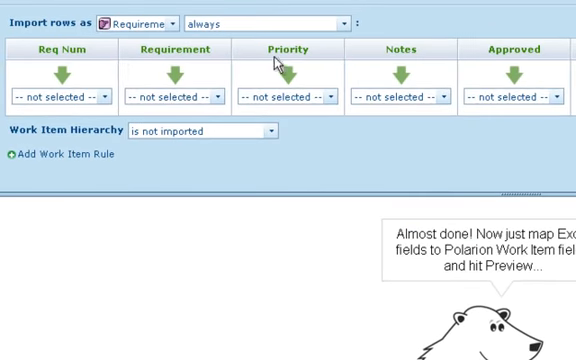
pyautogui.moveTo(96, 52)
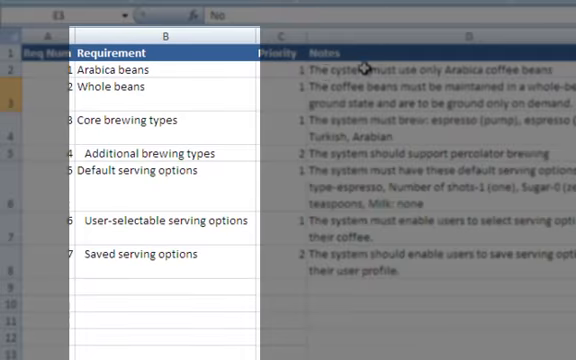
# - Map the Requirement column to Title and reveal the Priority value mappings
pyautogui.click(144, 72)
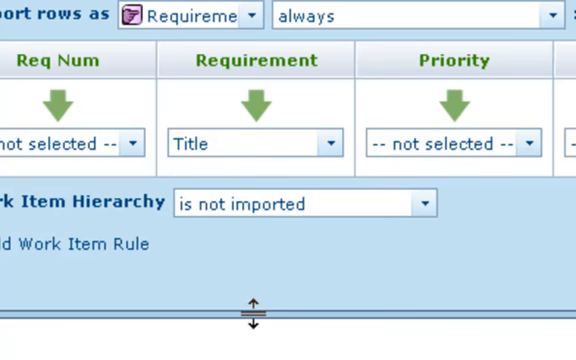
pyautogui.hscroll(3)
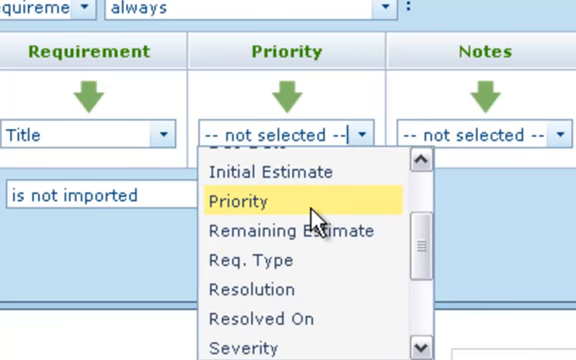
pyautogui.scroll(-3)
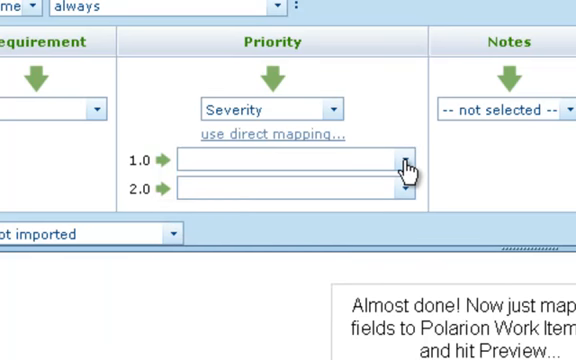
# - Map priority value 1.0 to Must have and 2.0 to Should have
pyautogui.click(404, 160)
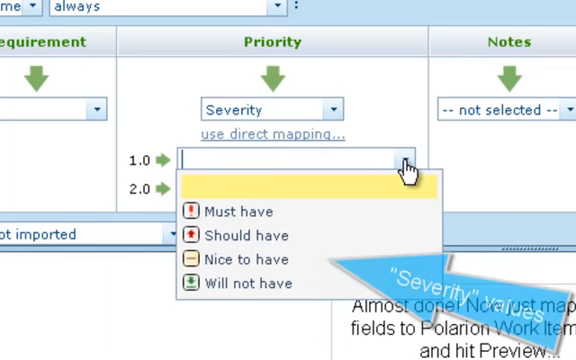
pyautogui.moveTo(238, 212)
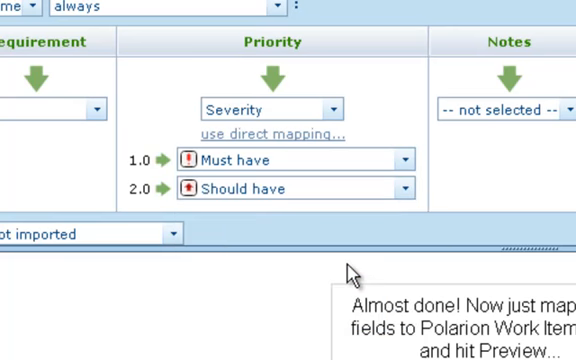
pyautogui.hscroll(3)
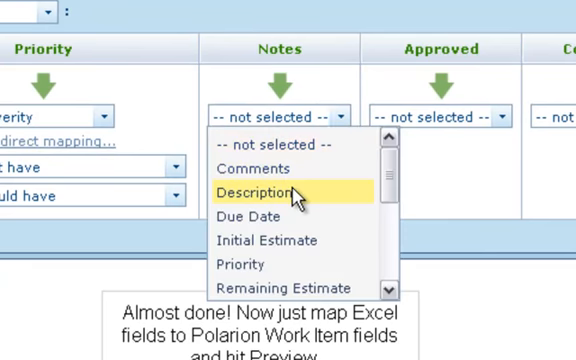
# - Map Notes to Description, and Approved Yes to Approved status, No to Draft
pyautogui.click(260, 192)
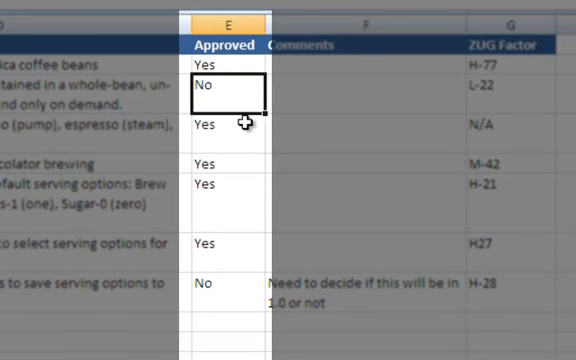
pyautogui.moveTo(242, 172)
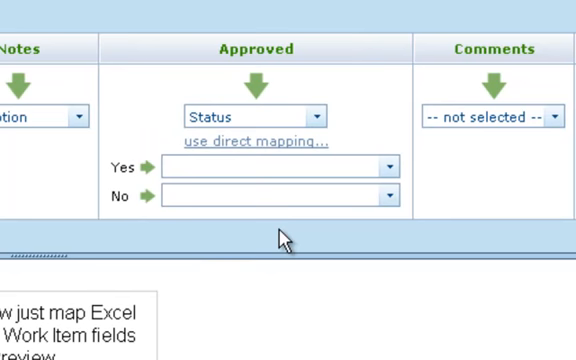
pyautogui.moveTo(388, 172)
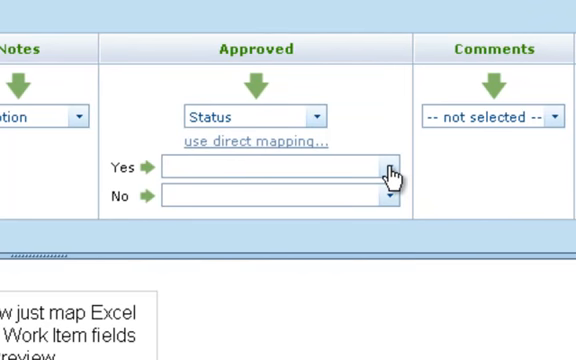
pyautogui.click(388, 168)
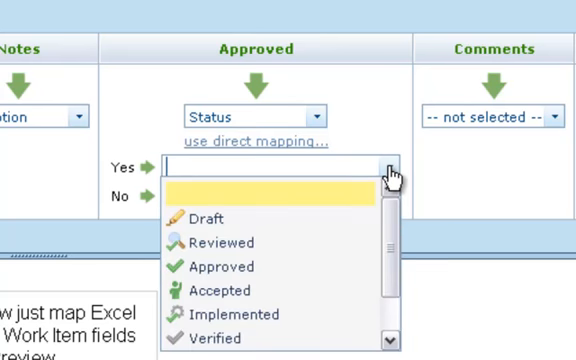
pyautogui.moveTo(324, 242)
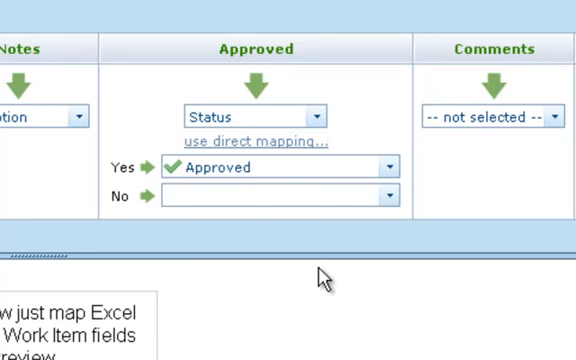
pyautogui.moveTo(384, 198)
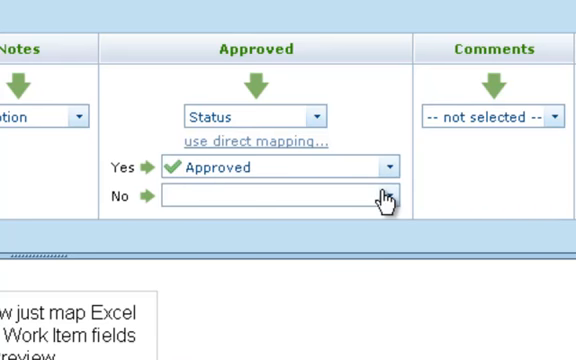
pyautogui.click(384, 196)
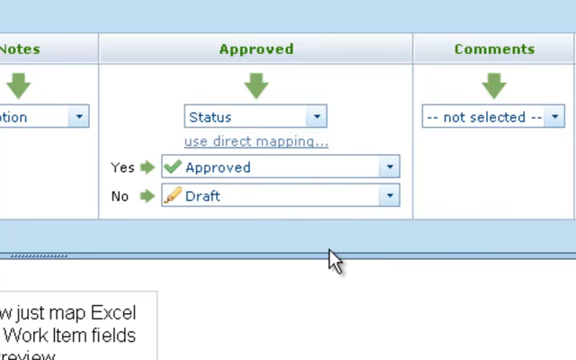
pyautogui.moveTo(336, 258)
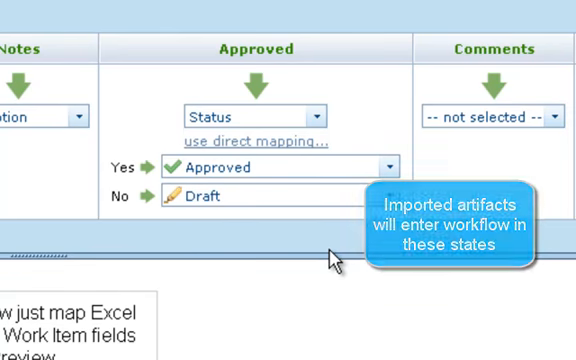
pyautogui.hscroll(3)
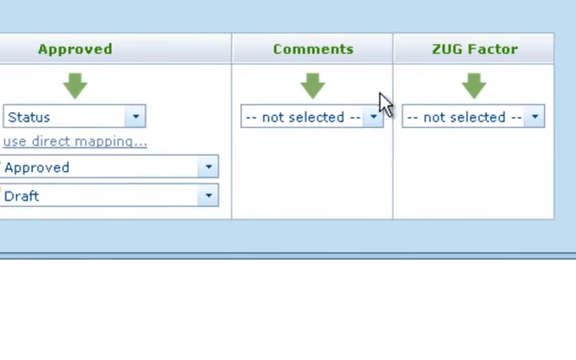
# - Import Comments as comments titled 'Import comment' and map ZUG Factor to ZUG Factor
pyautogui.click(312, 116)
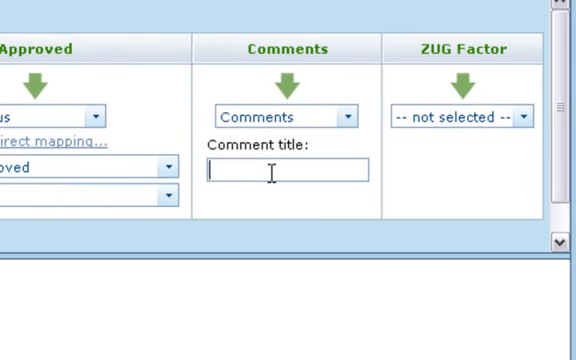
pyautogui.write('Import comment')
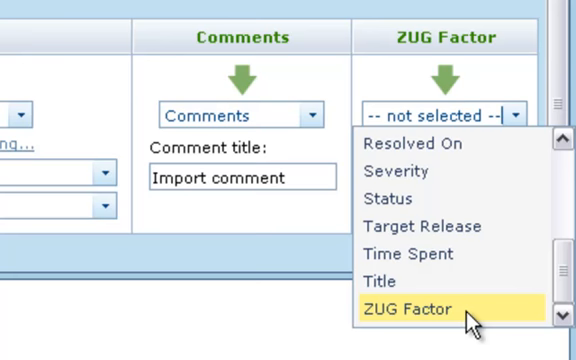
pyautogui.click(430, 308)
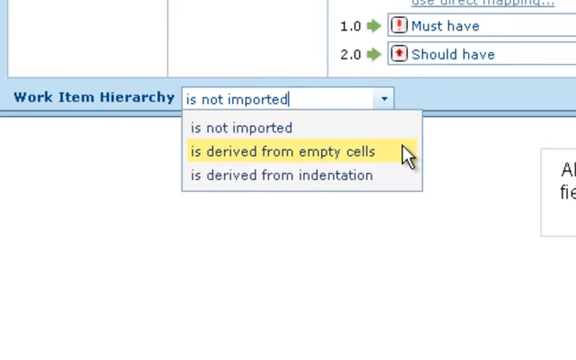
pyautogui.moveTo(300, 176)
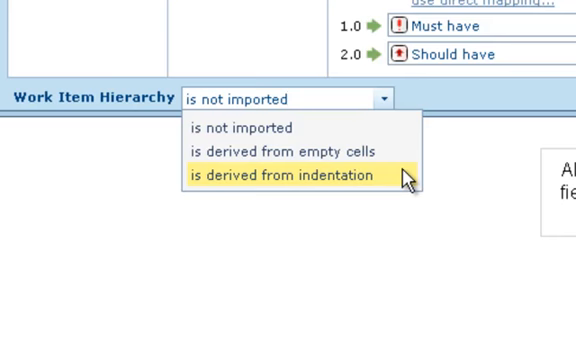
# - Set Work Item Hierarchy to 'is derived from indentation'
pyautogui.click(290, 176)
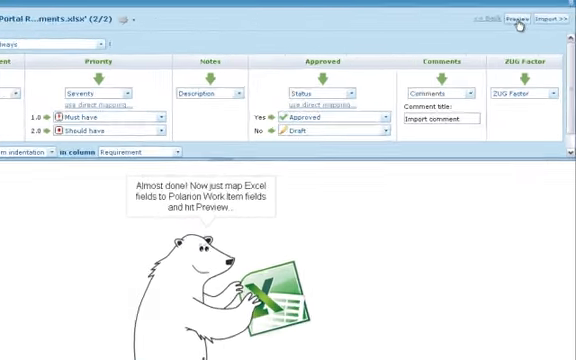
# - Show the Load/Save configuration menu from the gear icon
pyautogui.click(514, 20)
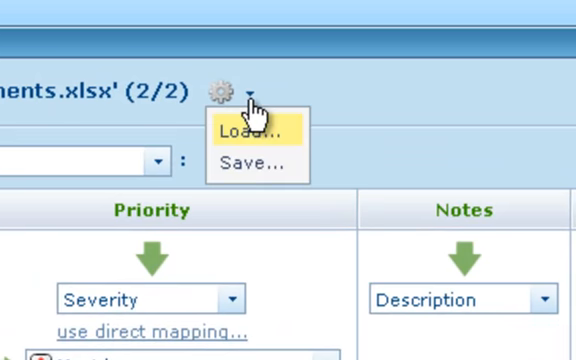
# - Create a new Project-scope import configuration named 'Coffee Requirements'
pyautogui.click(248, 160)
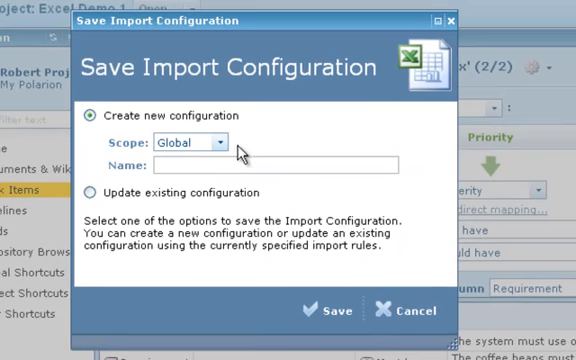
pyautogui.click(220, 142)
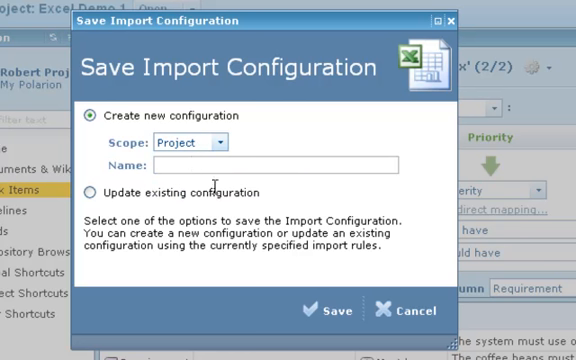
pyautogui.write('Coffee Requ')
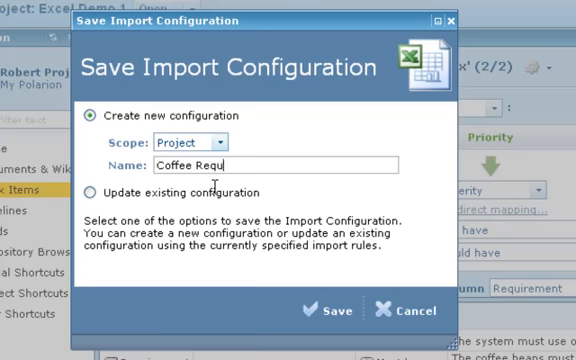
pyautogui.write('irements')
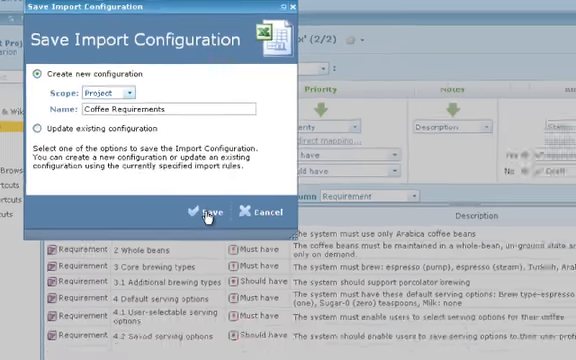
# - Save the Coffee Requirements import configuration and go back to the column-mapping step
pyautogui.click(202, 212)
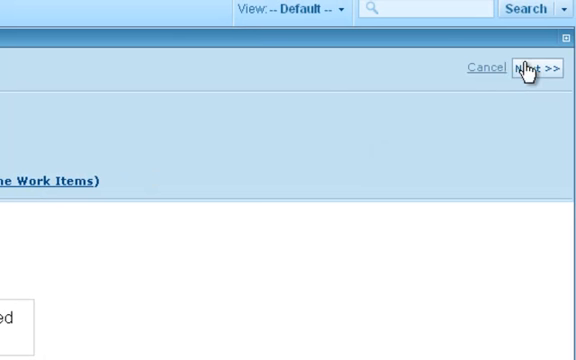
pyautogui.click(528, 68)
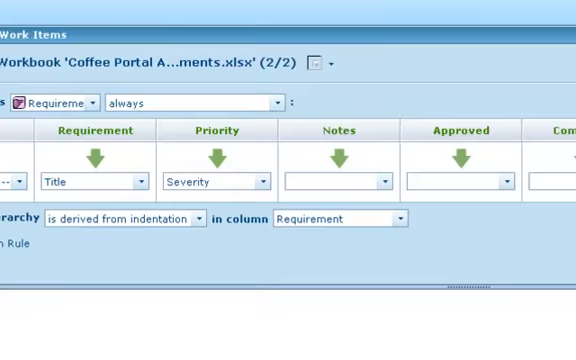